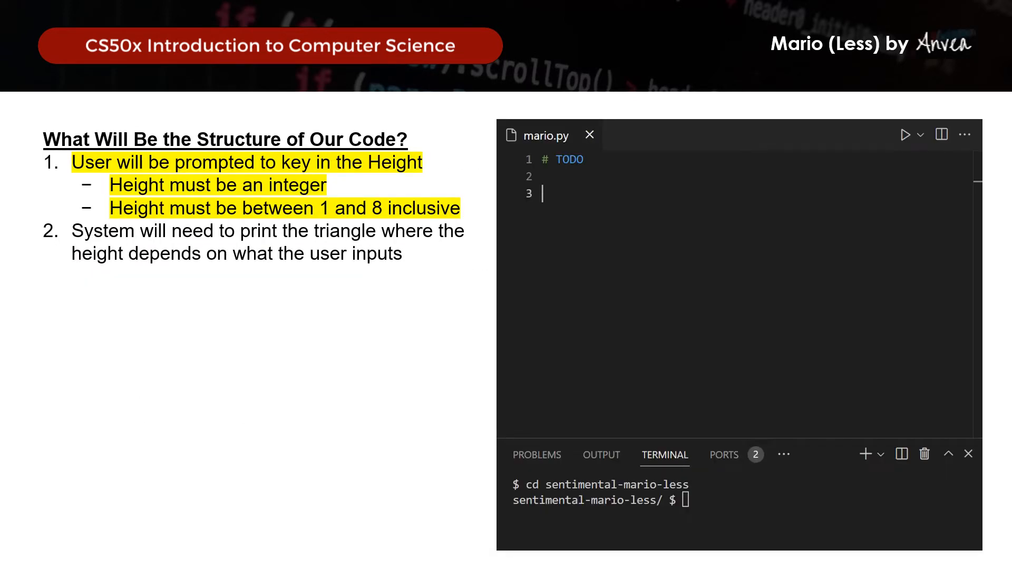
Step: Import get_int from cs50 and loop on n = get_int("Height: "), checking n > 0 and n < 9
text(from cs50)
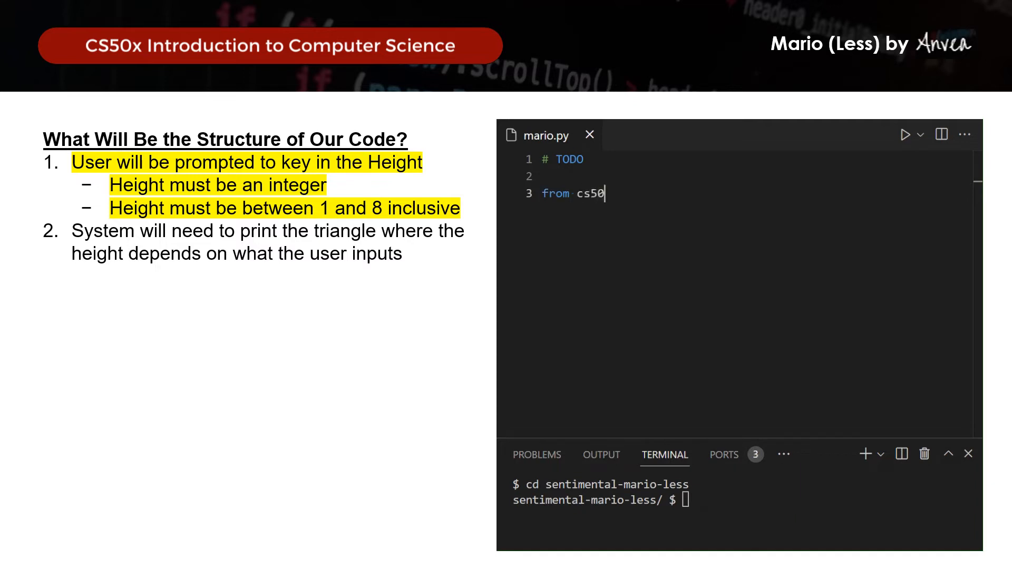
text(import get_int)
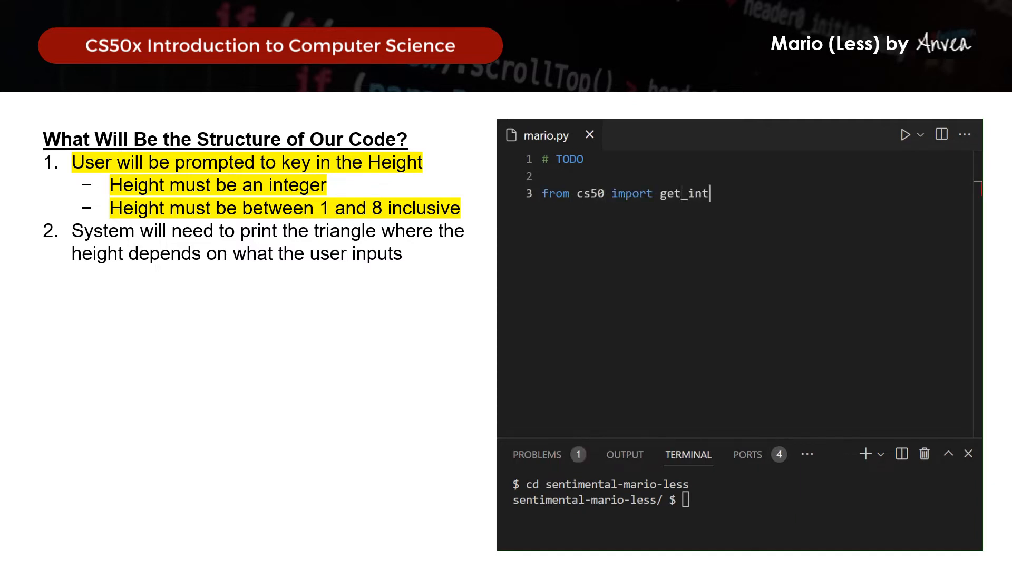
text(while)
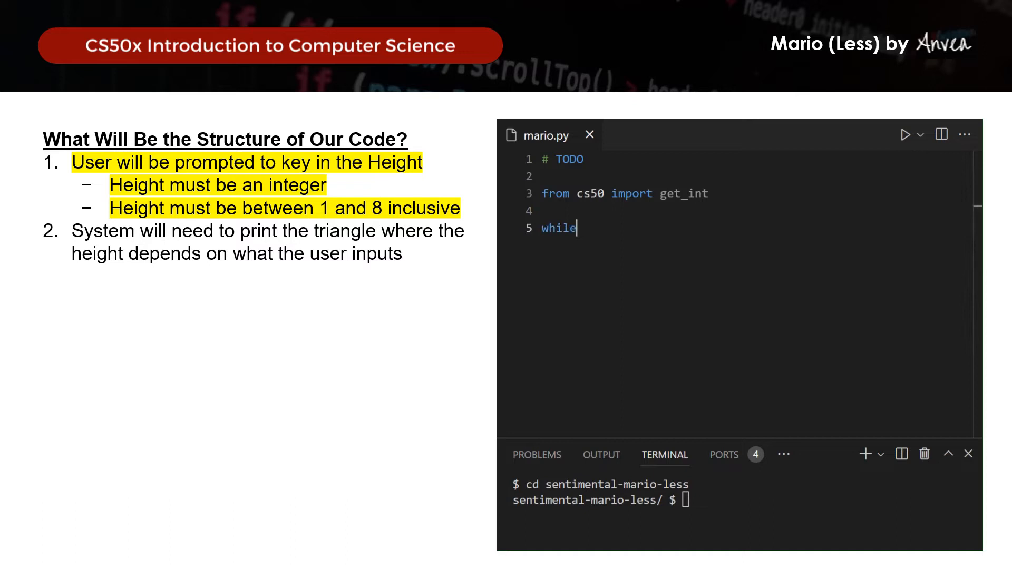
text(True:)
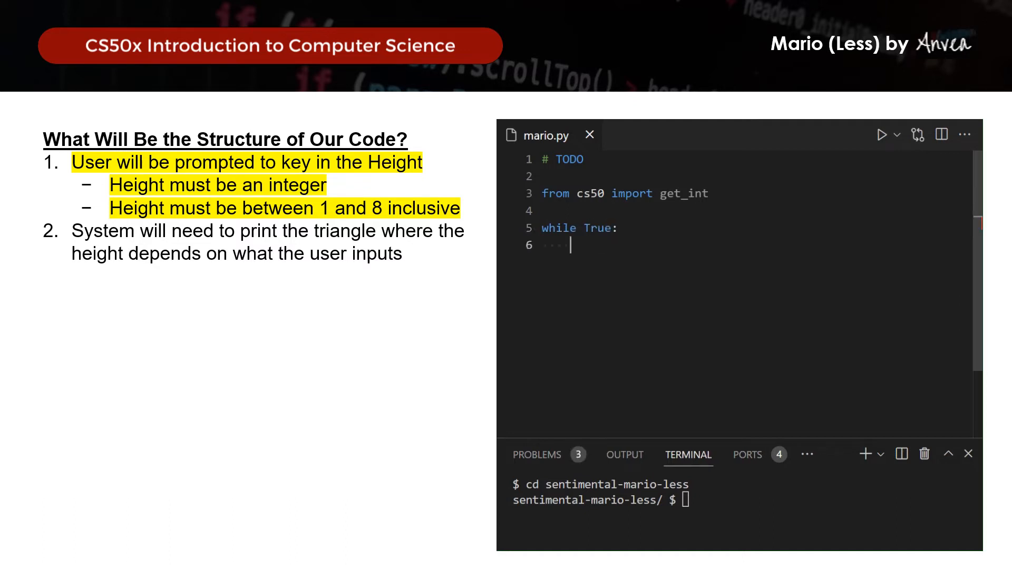
text(n = get_int())
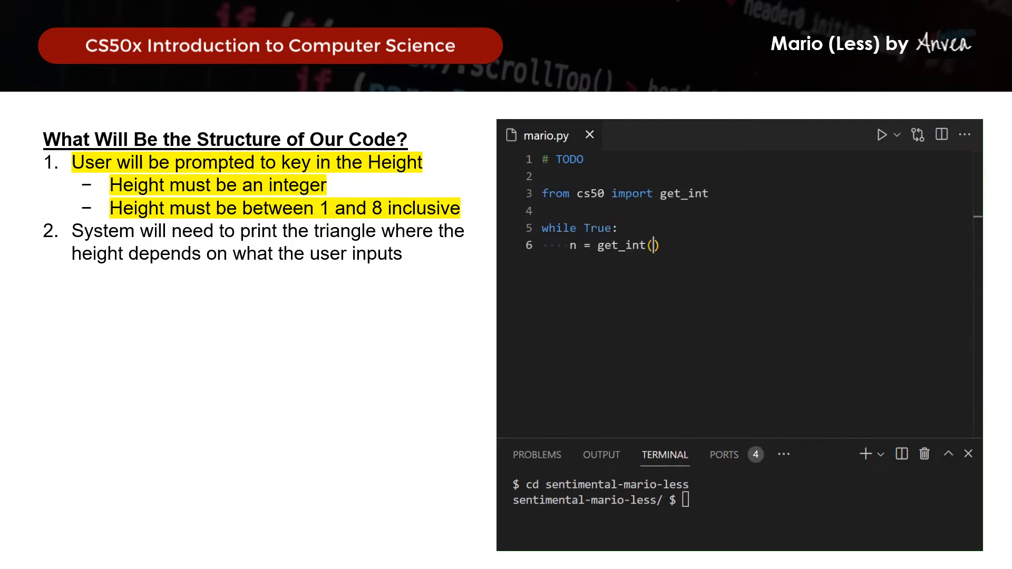
text("Height: ")
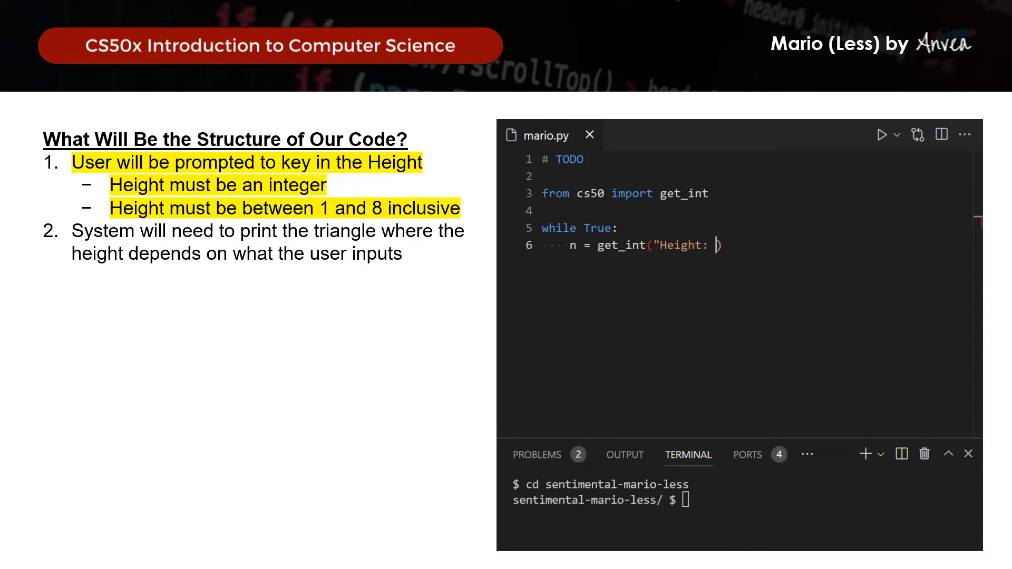
text())
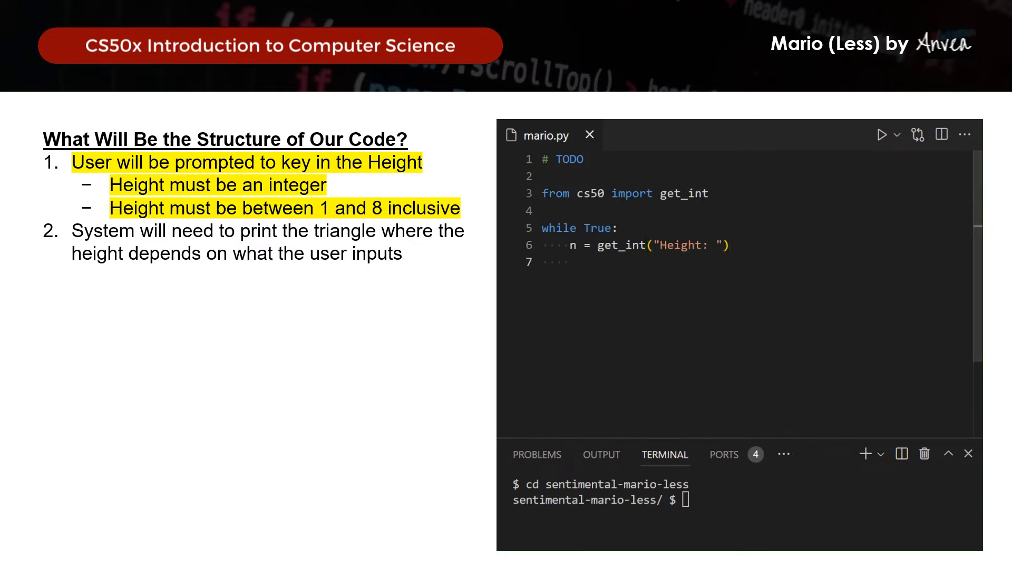
text(if n > 0)
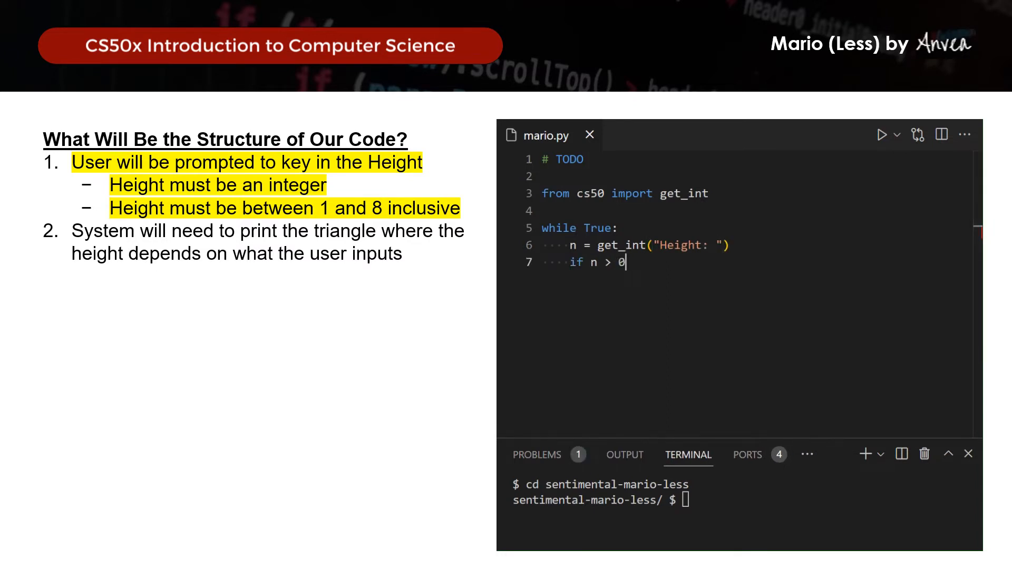
text(and n < 9)
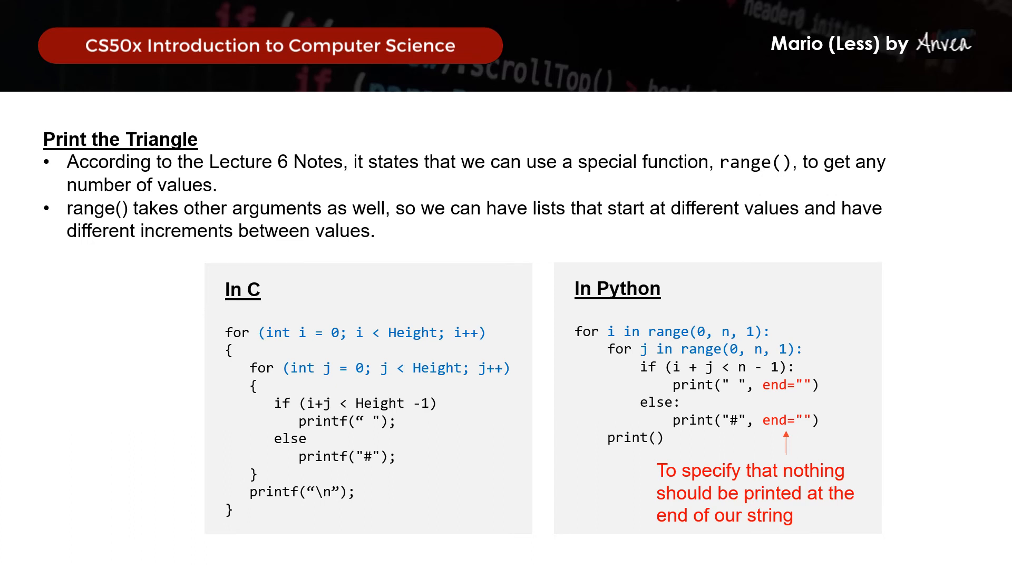
Step: Advance to the code slide highlighting step 2, printing the triangle
key(Right)
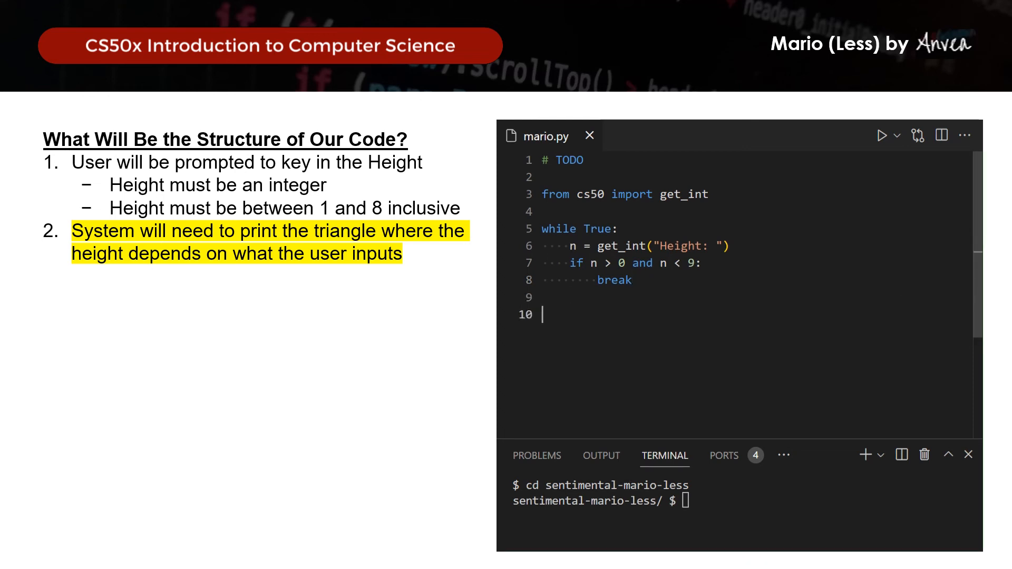
Step: Write nested for i and for j in range(0, n, 1) loops printing " " if i+j < n-1, else "#"
text(for i in range)
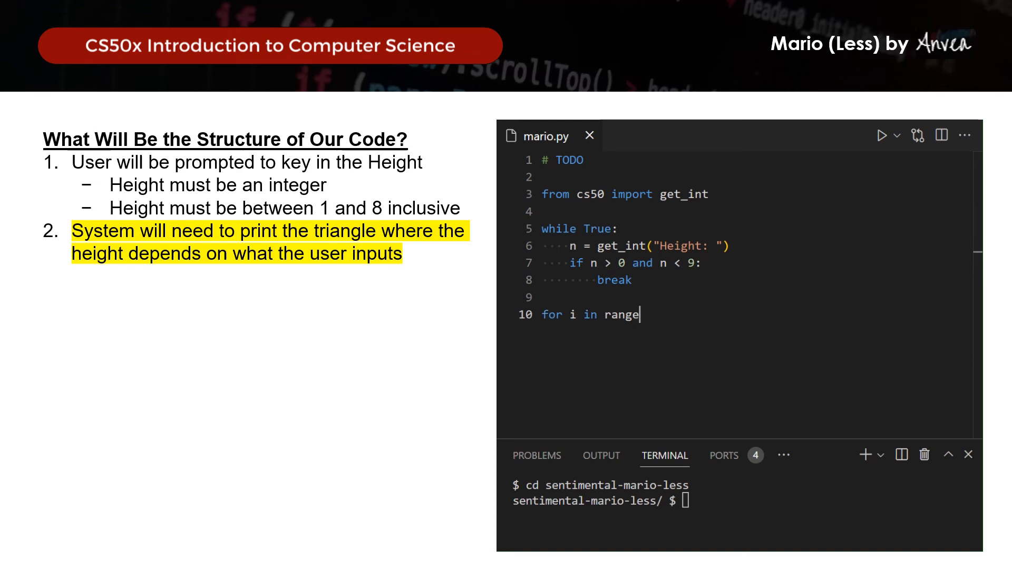
text((0, n, 1):)
text(for j in r)
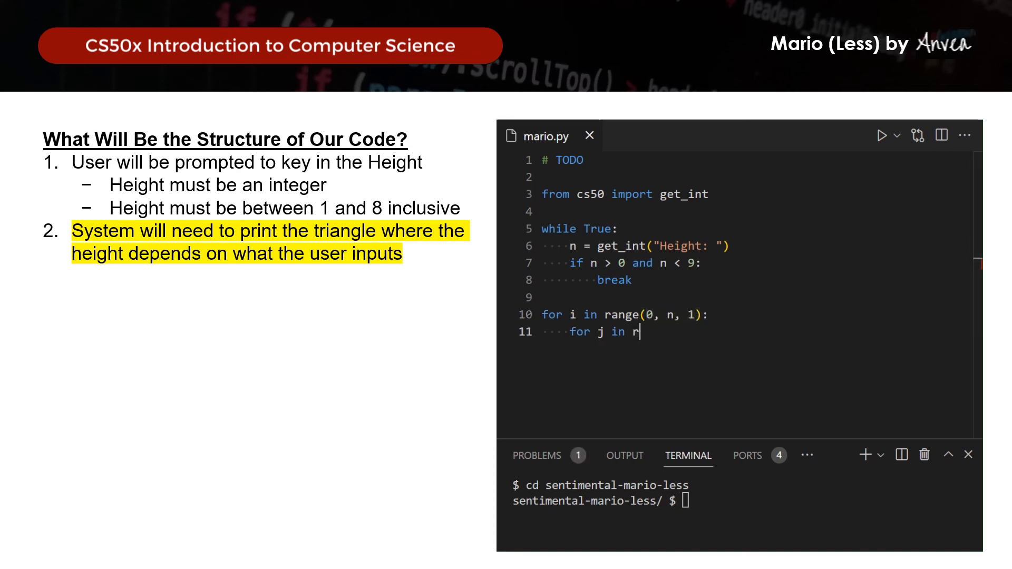
text(ange)
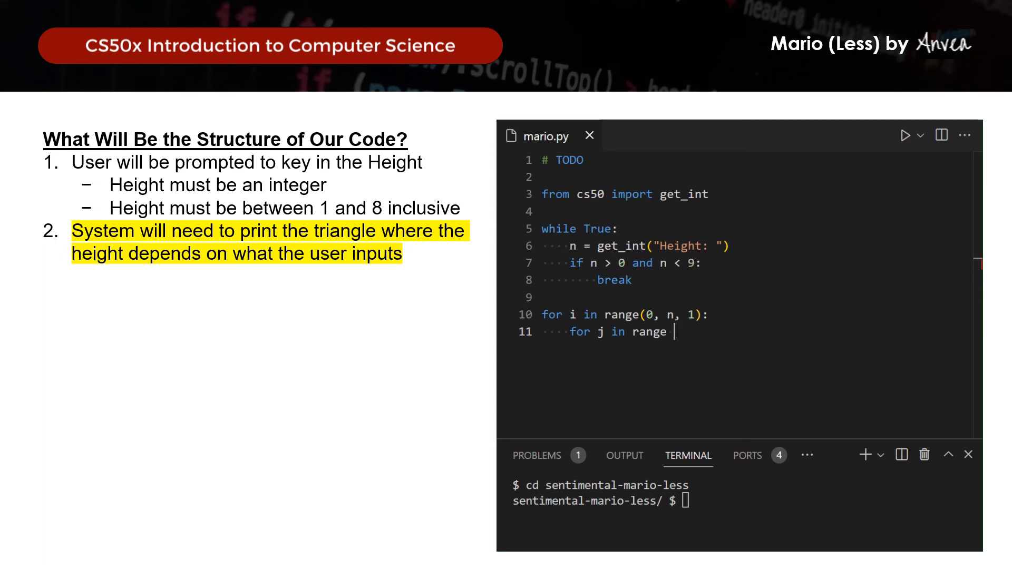
text((0, n, 1))
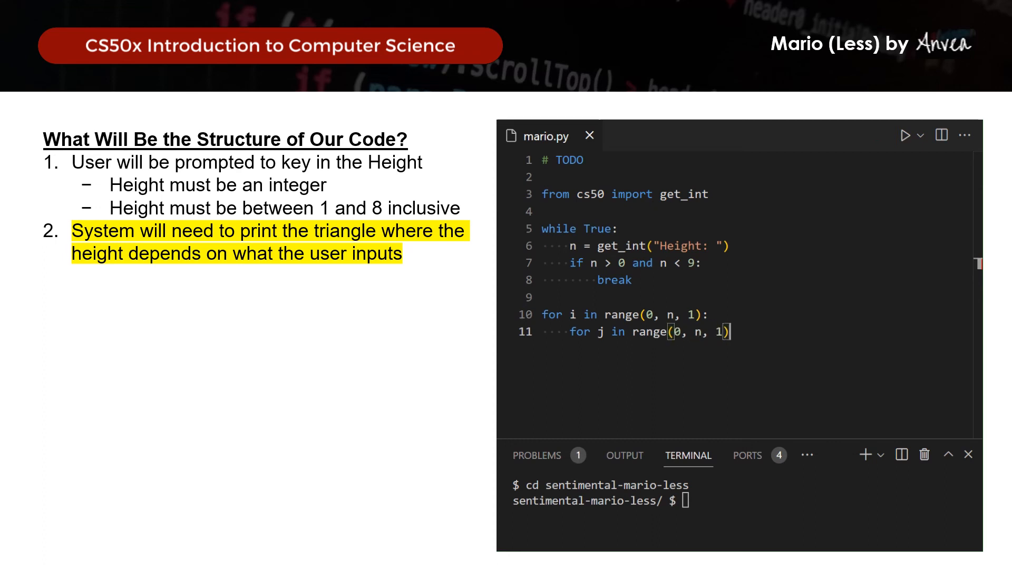
text(if (i+)
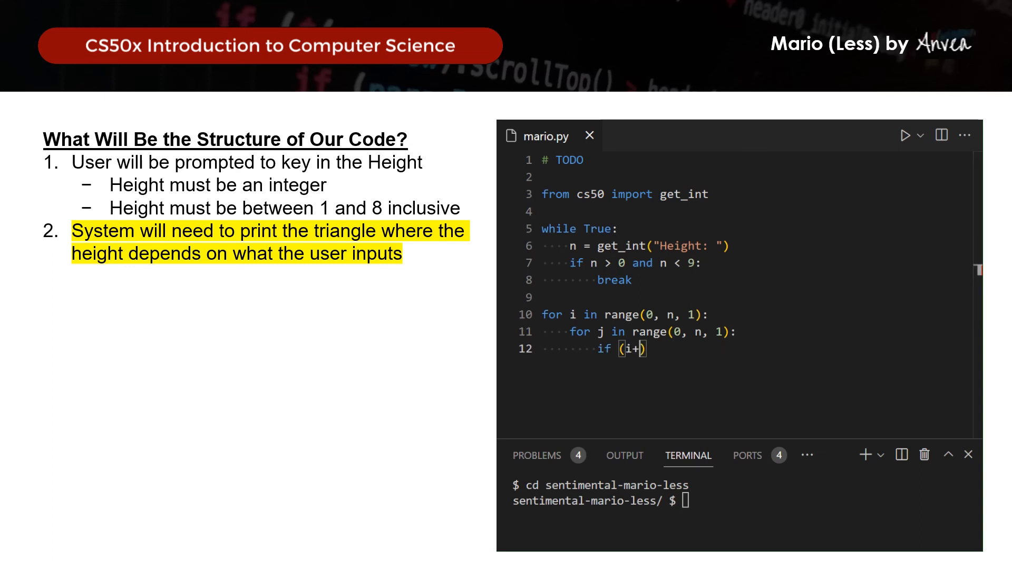
text(< n1)
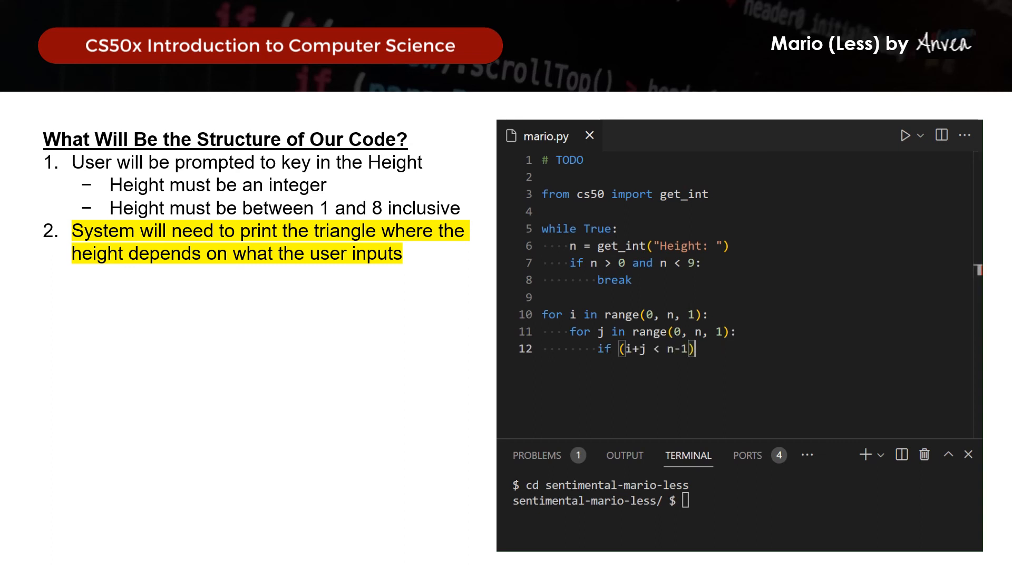
text(print(" ",)
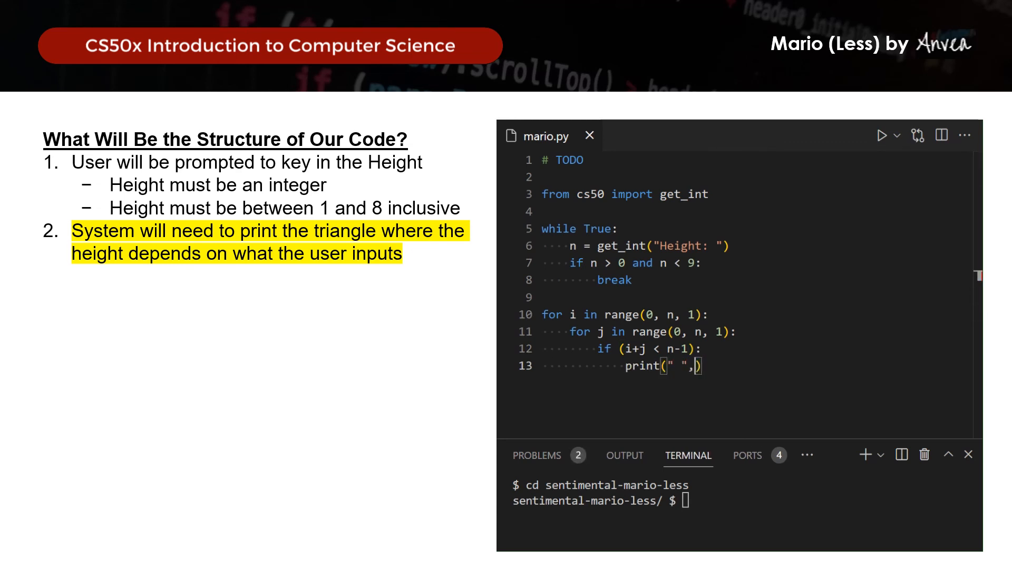
text(els)
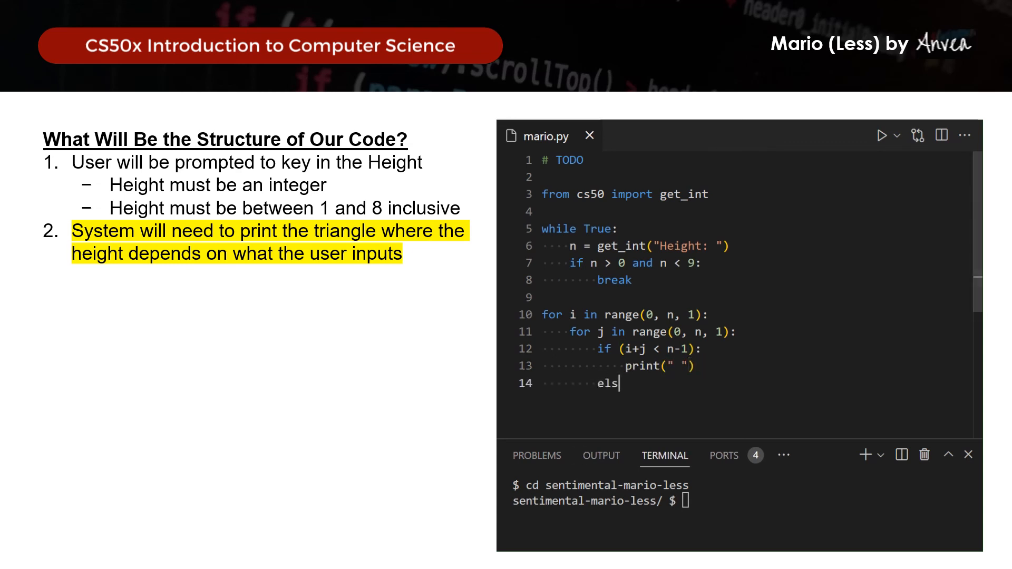
text(e:)
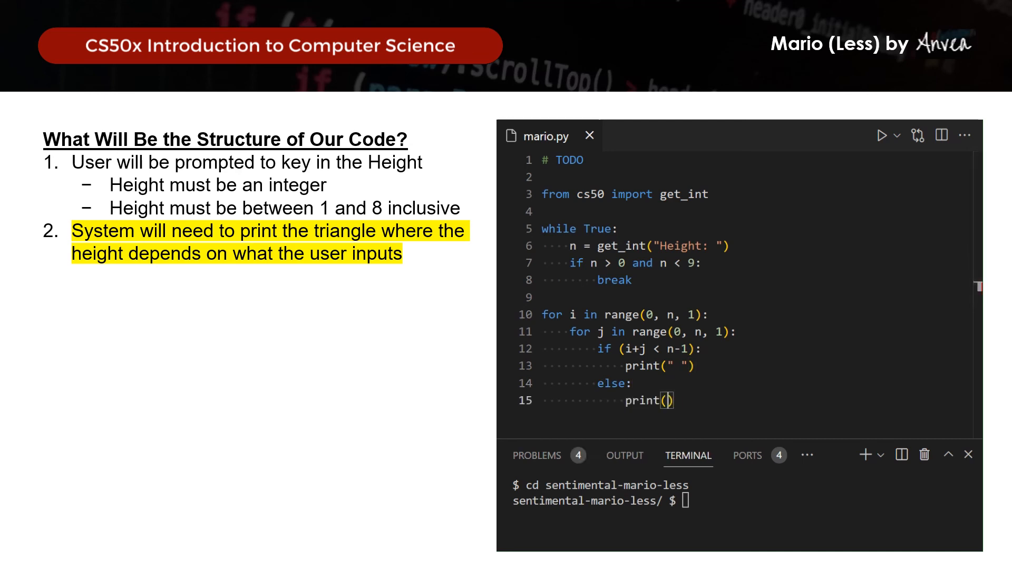
text("#")
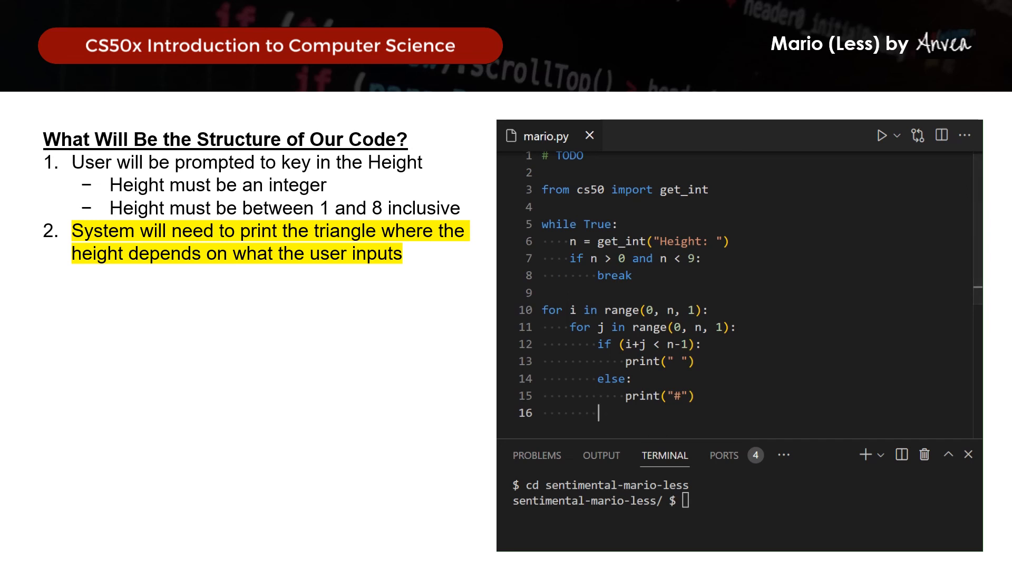
Step: Add a row-ending print() and run python mario.py, entering 0, foo and 9 as test heights
text(print())
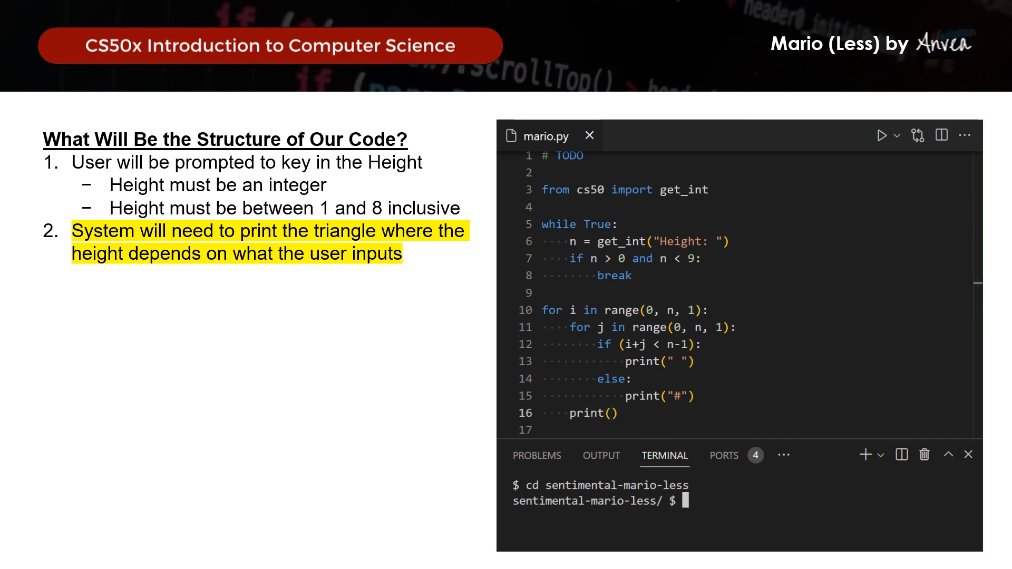
text(python mario.py)
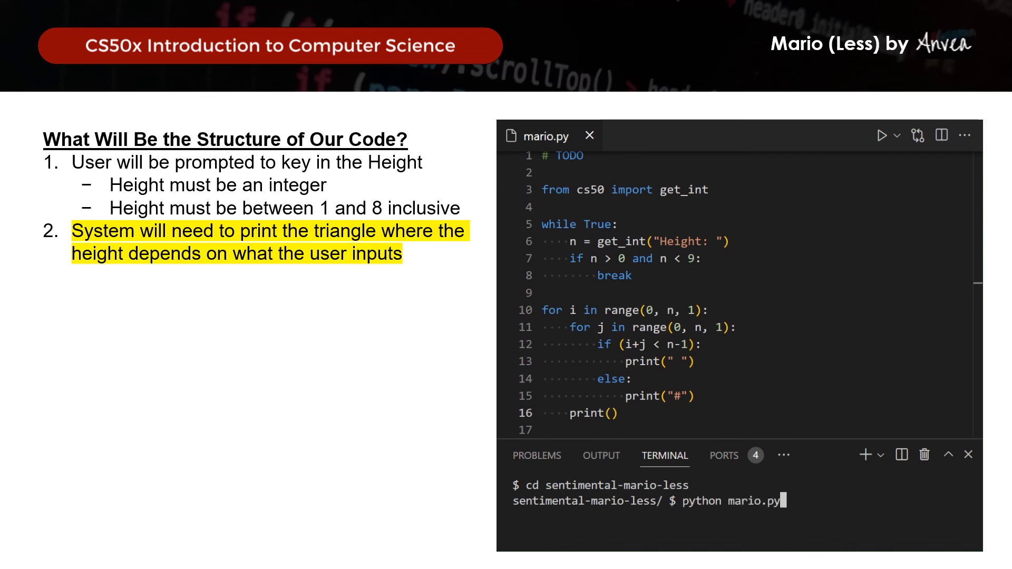
text(0)
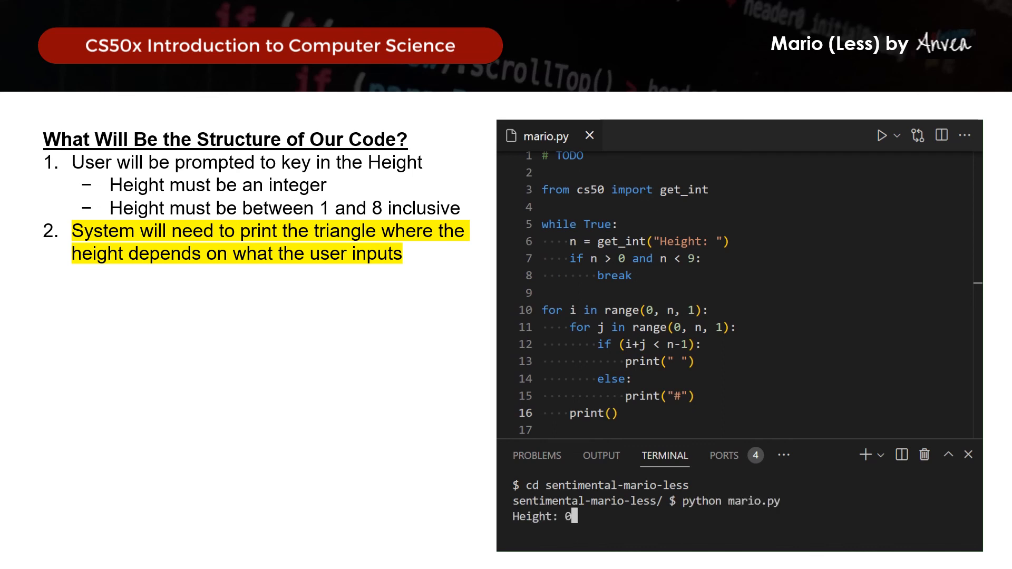
text(foo)
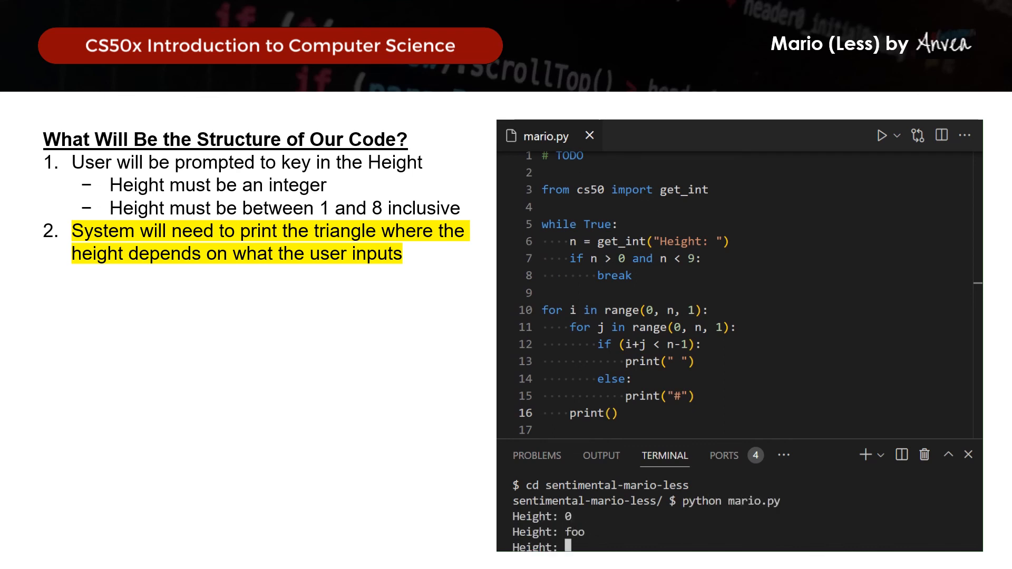
text(9)
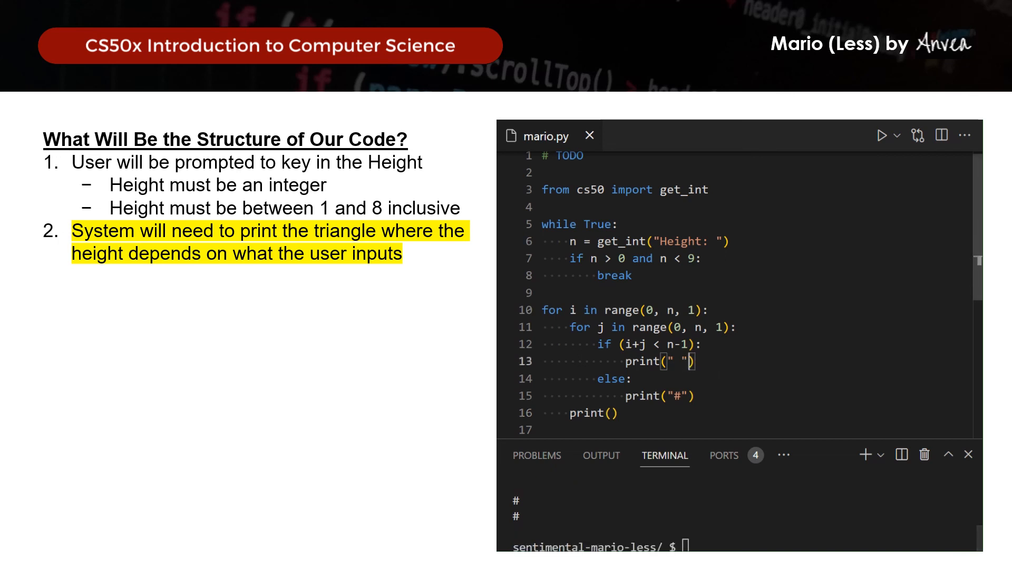
Step: Add end="" to both print calls and rerun python mario.py
text(, end)
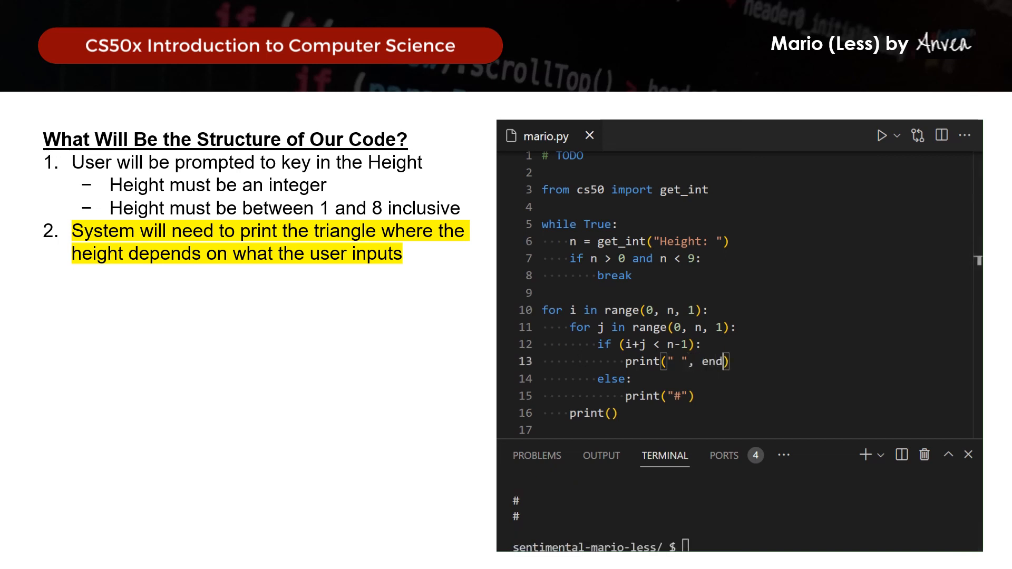
text(=")
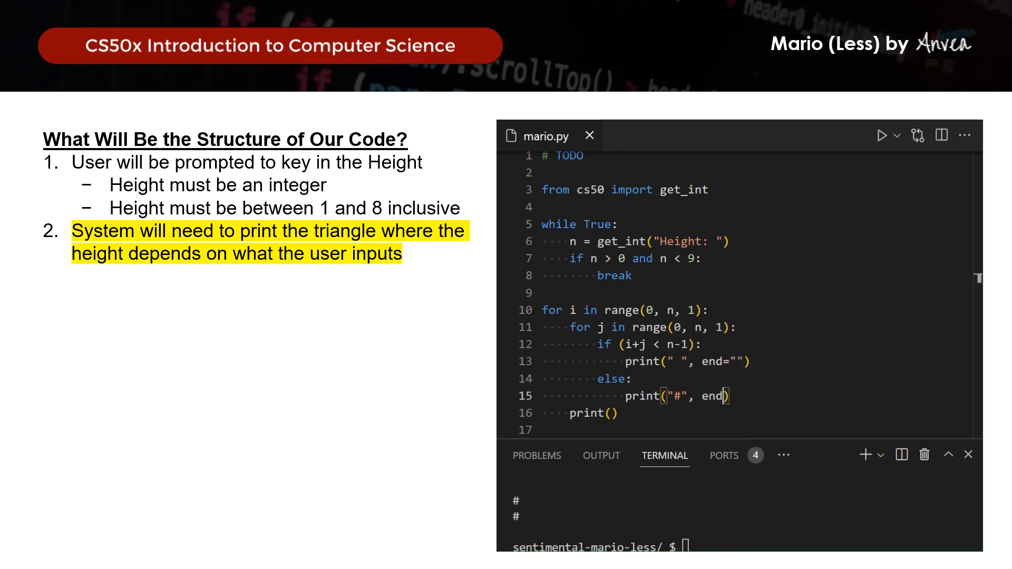
text("")
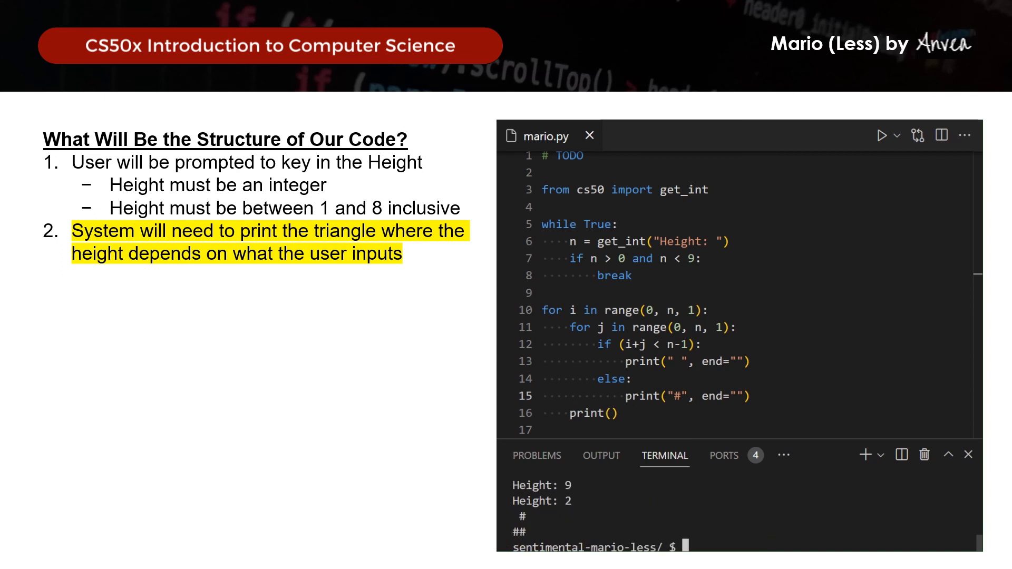
text(python mario.py)
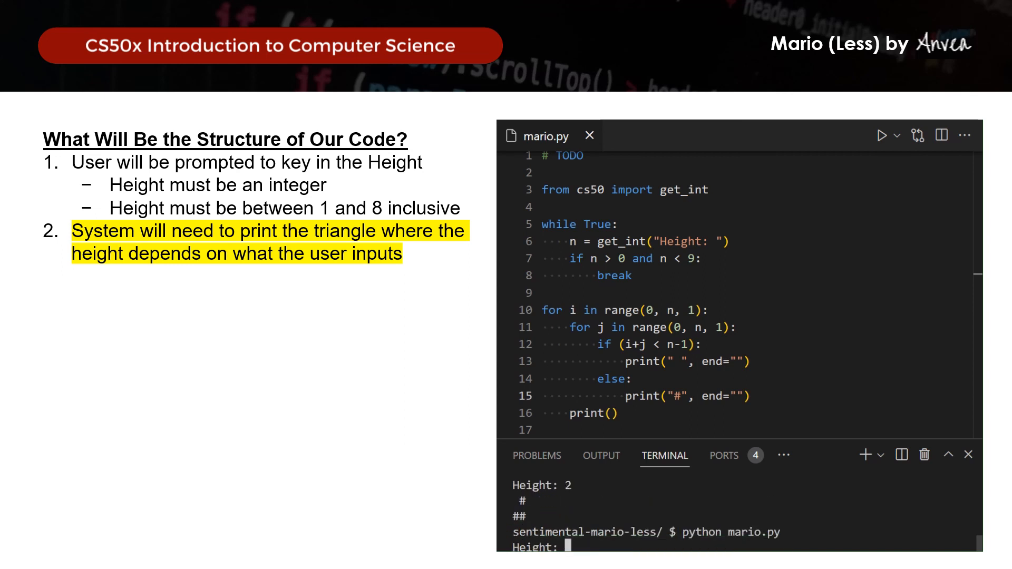